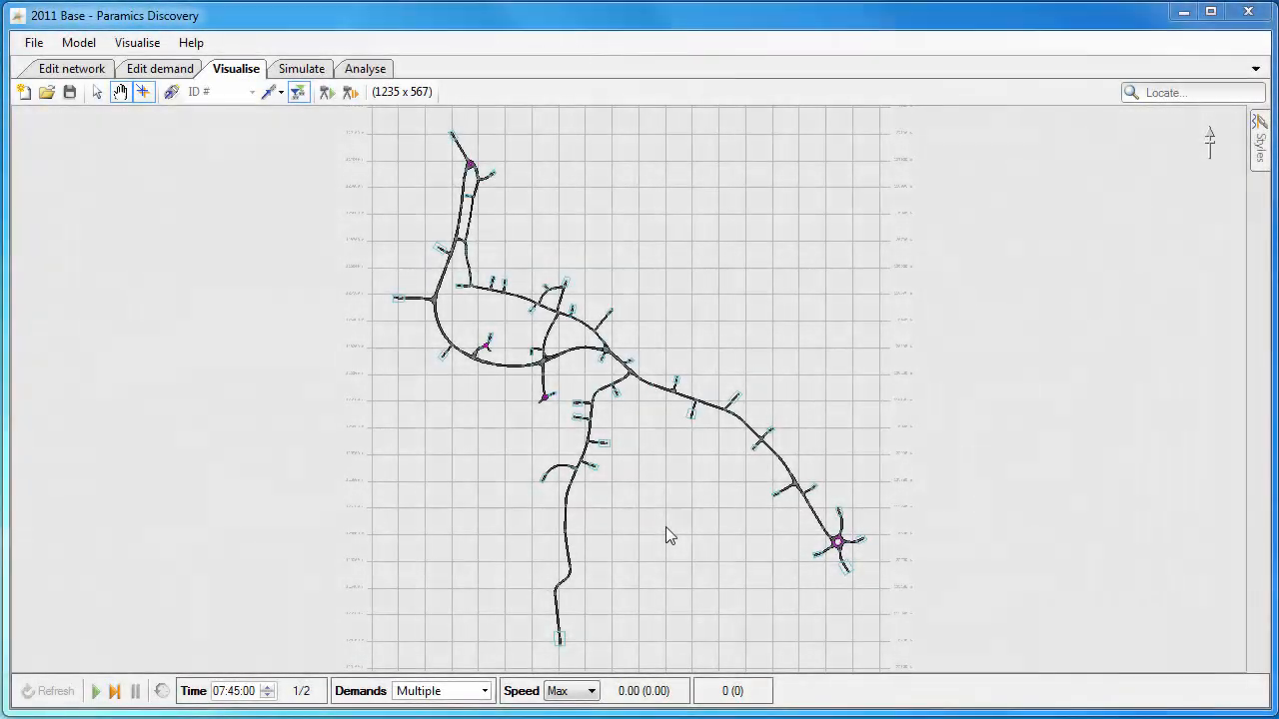
- Open the Vehicle marking panel from the Visualise menu
click(137, 42)
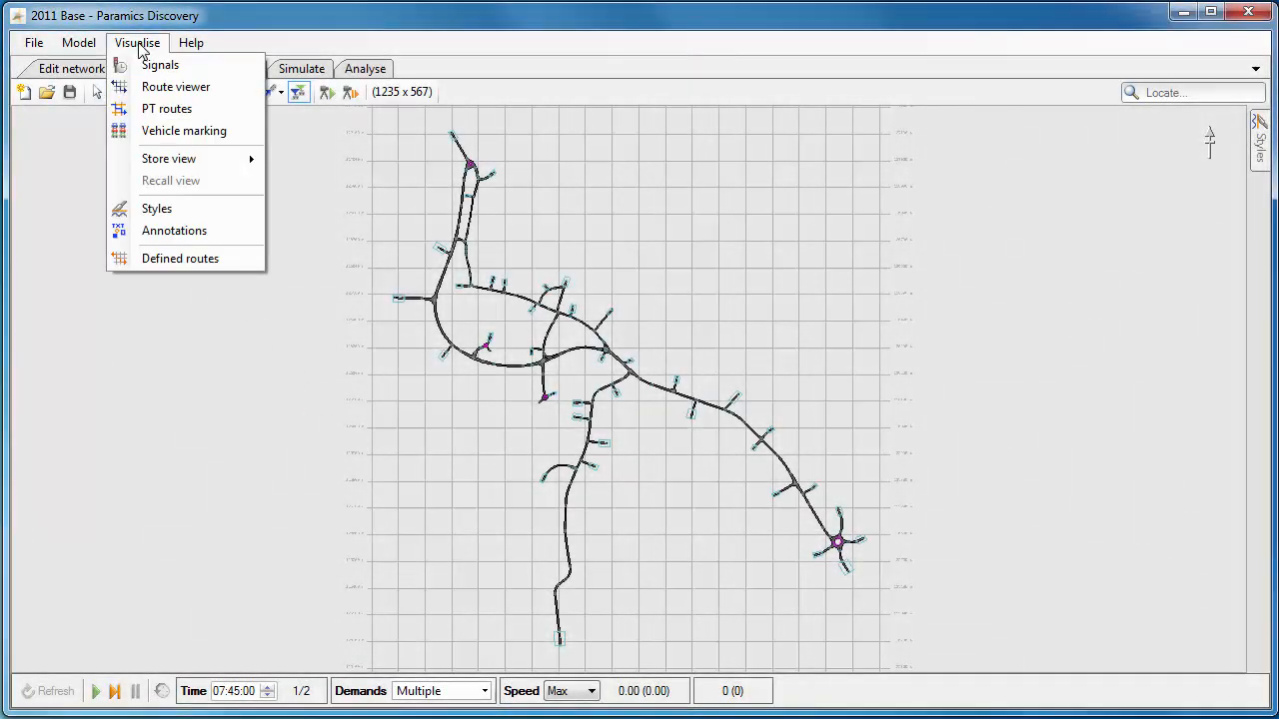
mouse_move(183, 131)
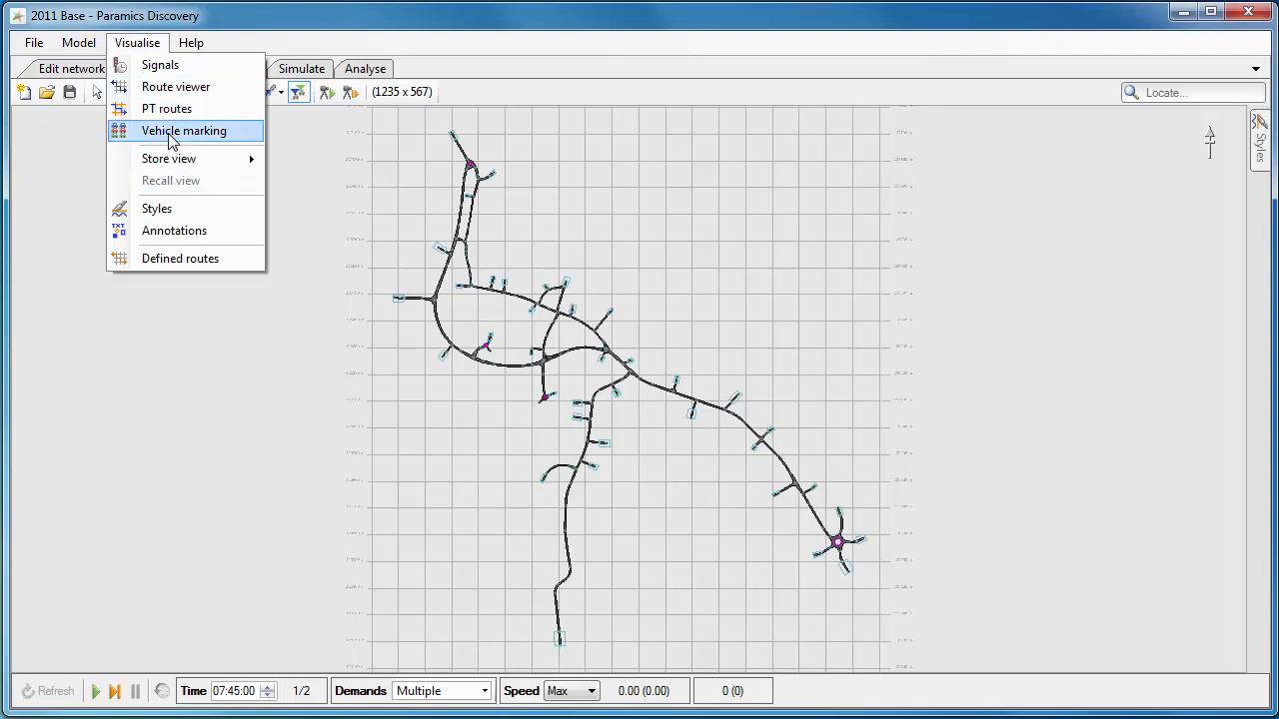
click(184, 131)
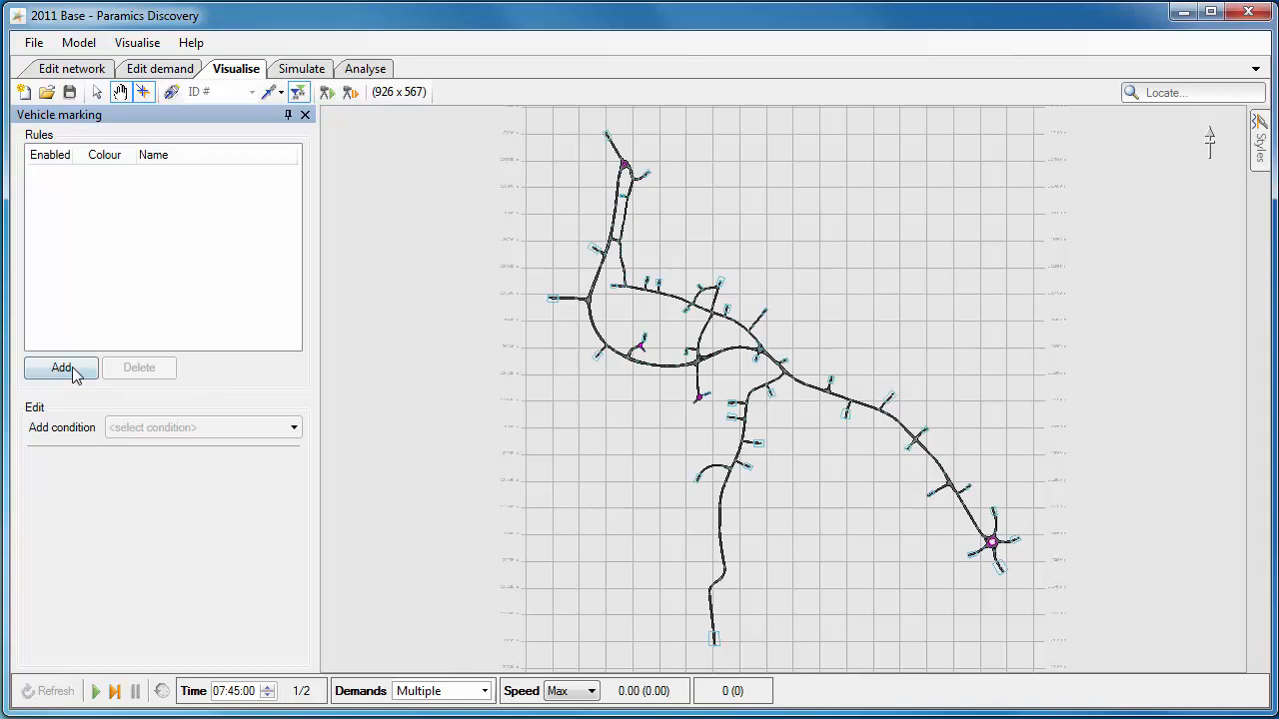
- Add a new marking rule named 'Dev Traffic'
click(61, 367)
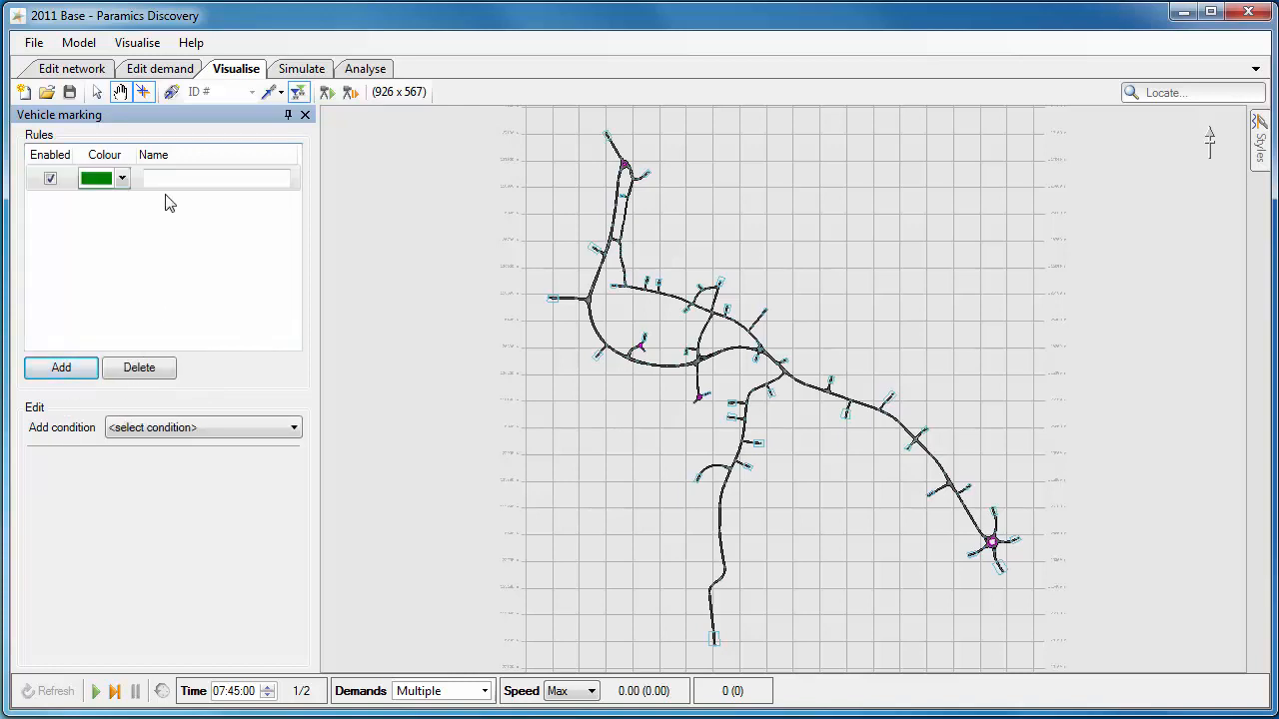
text(Dev)
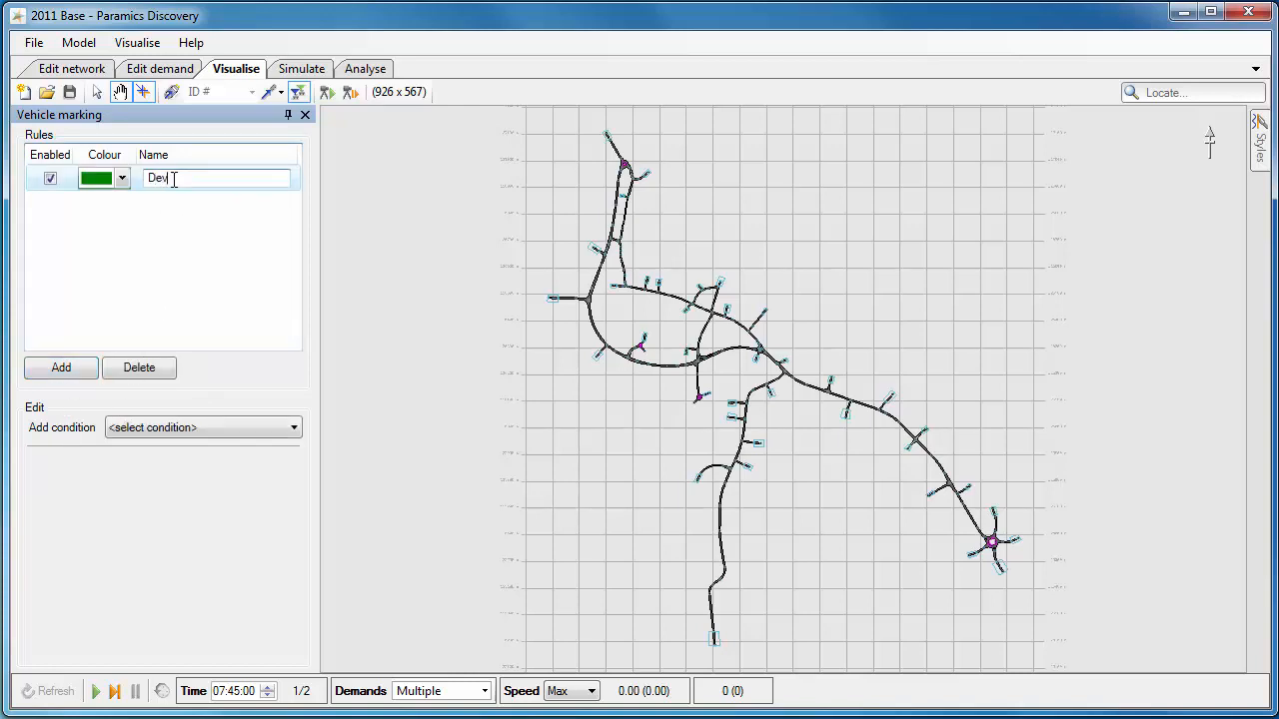
text(Traffic)
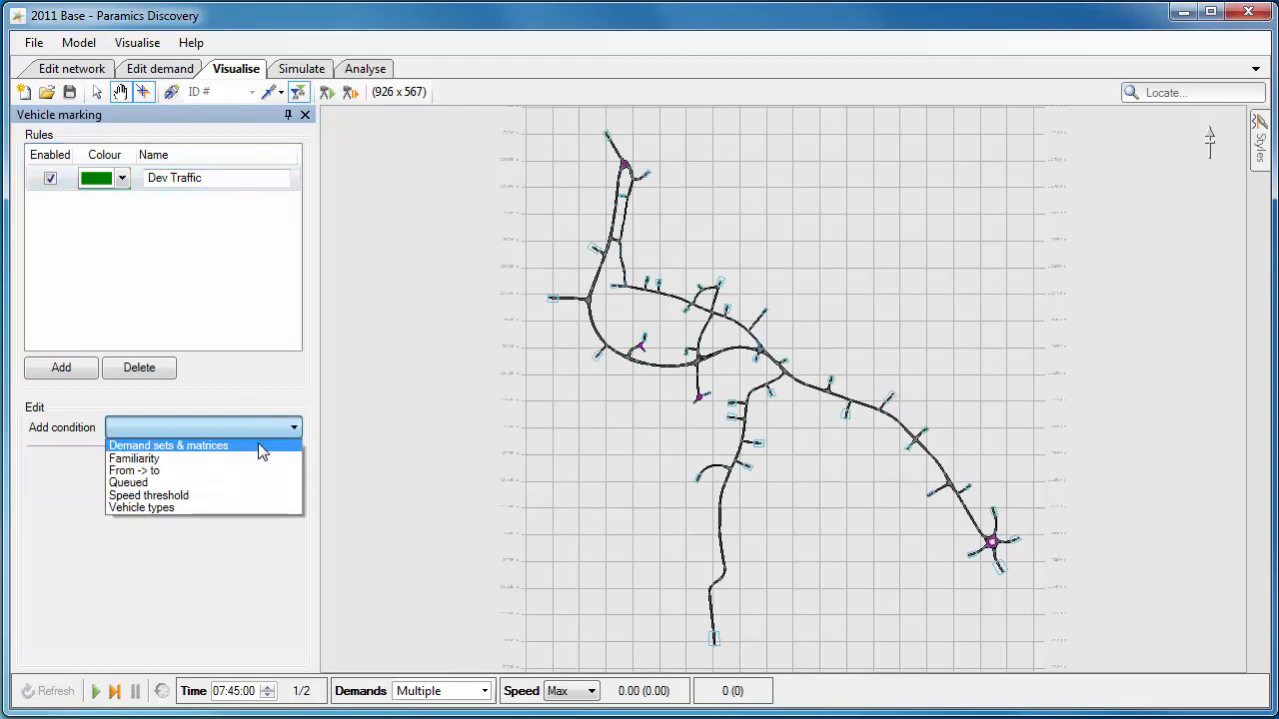
- Add a Demand sets & matrices condition including AM Development and Matrix 1
click(168, 445)
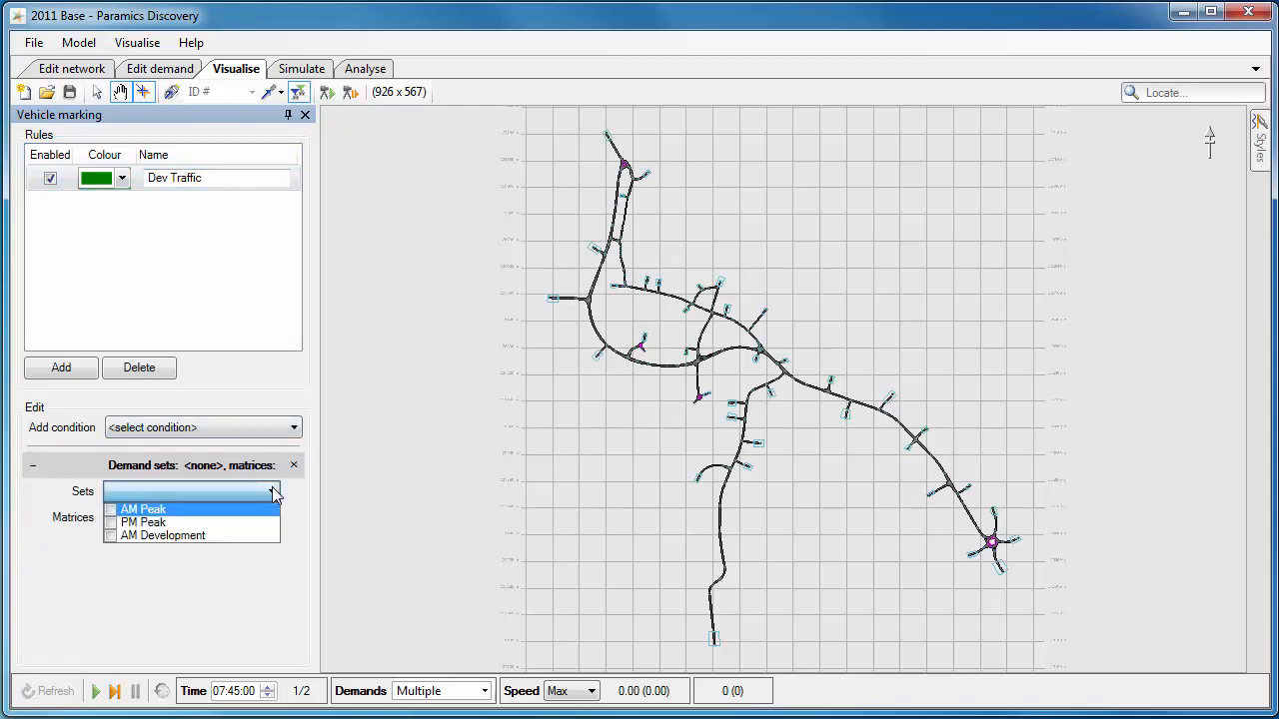
click(163, 535)
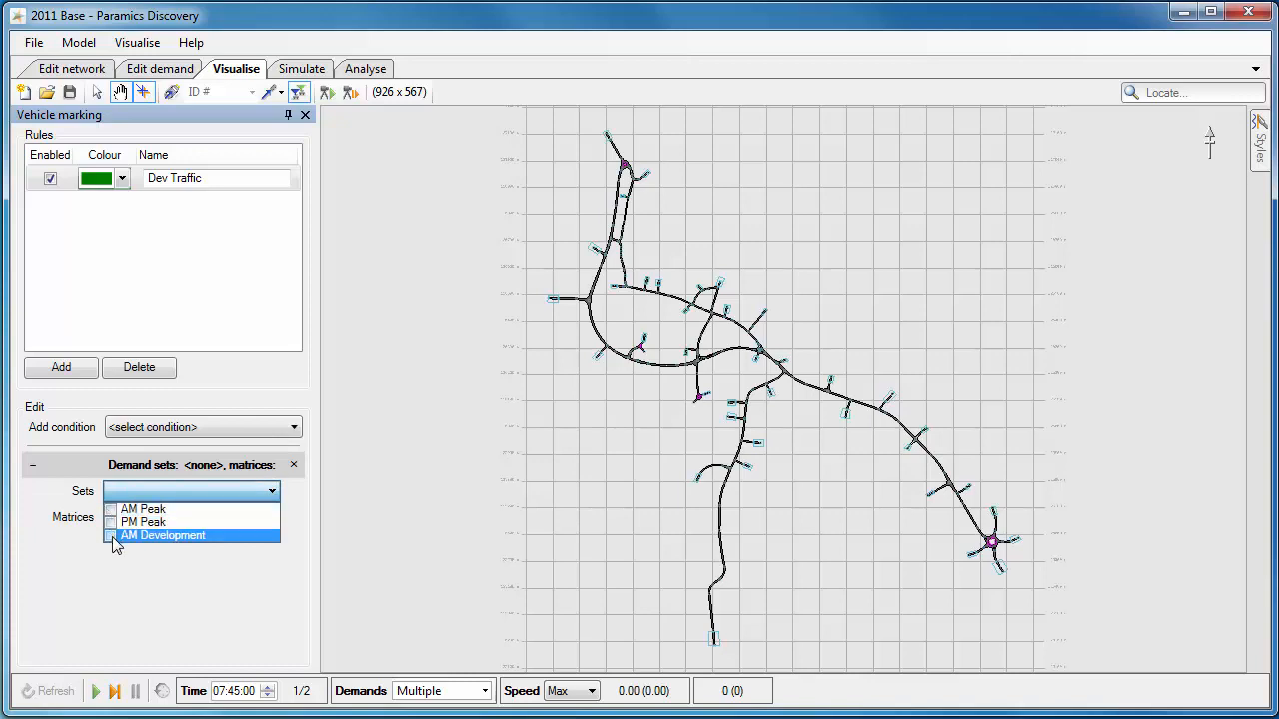
click(110, 536)
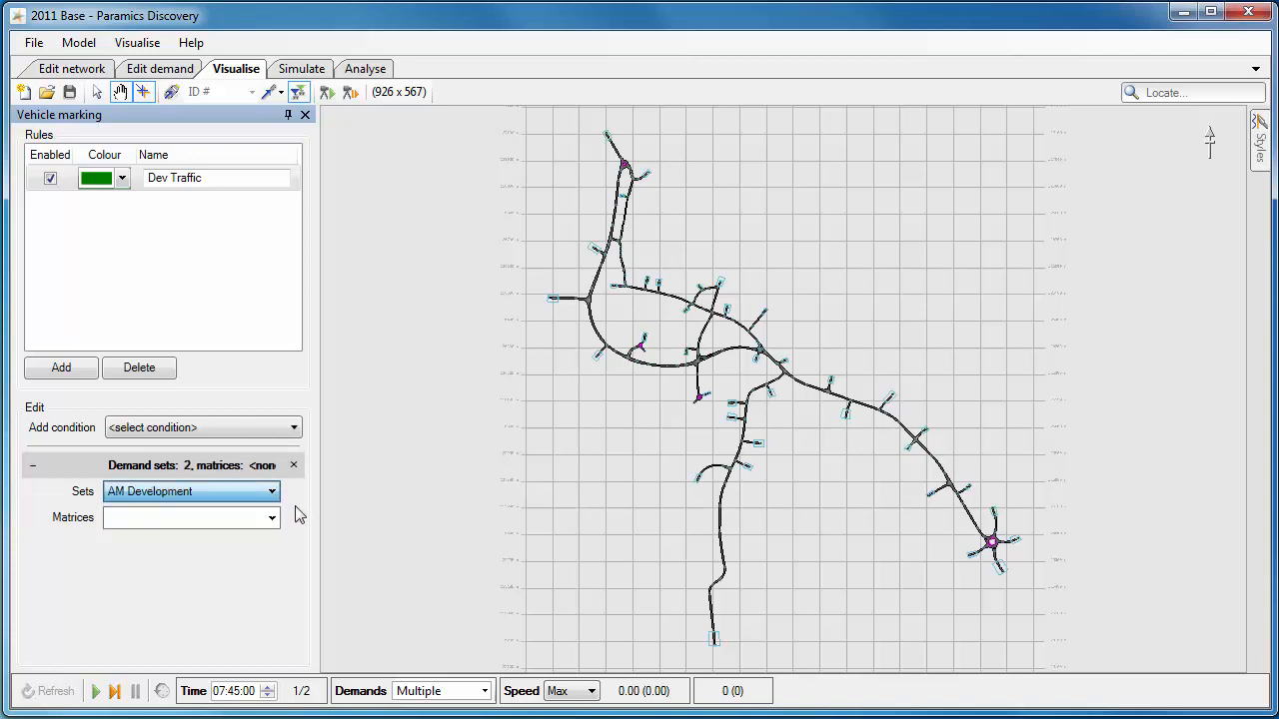
click(272, 516)
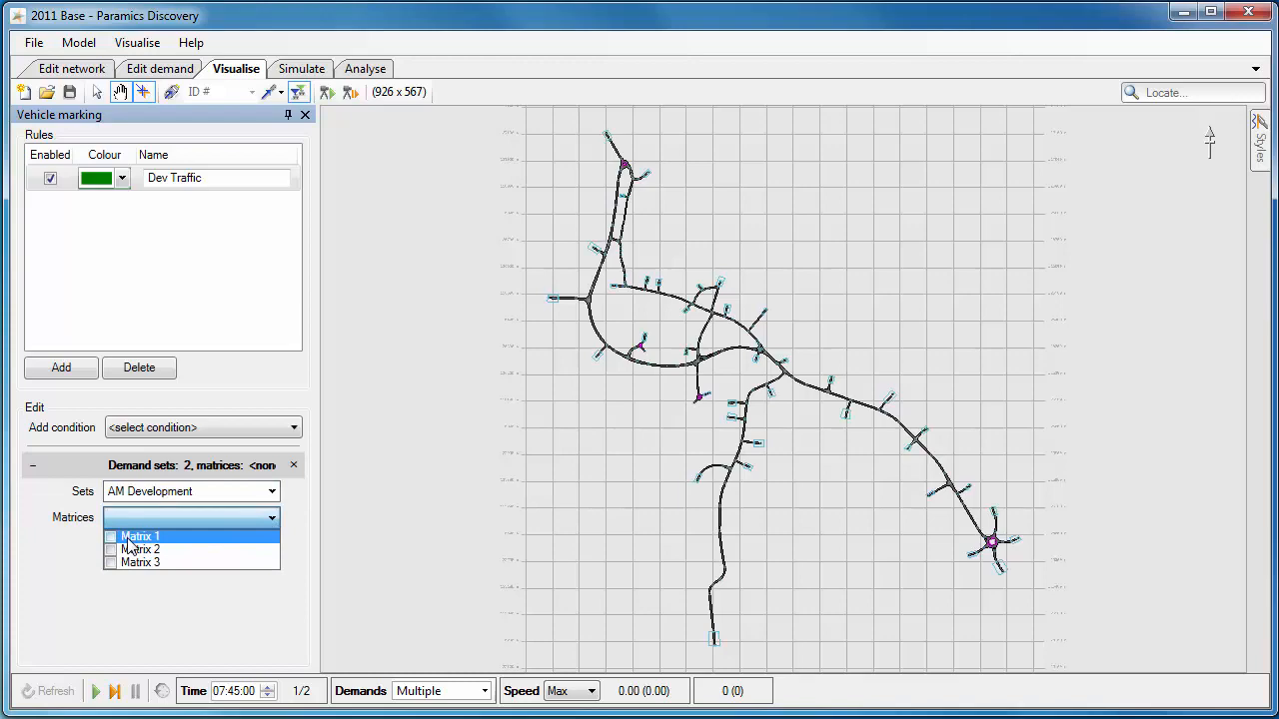
click(139, 537)
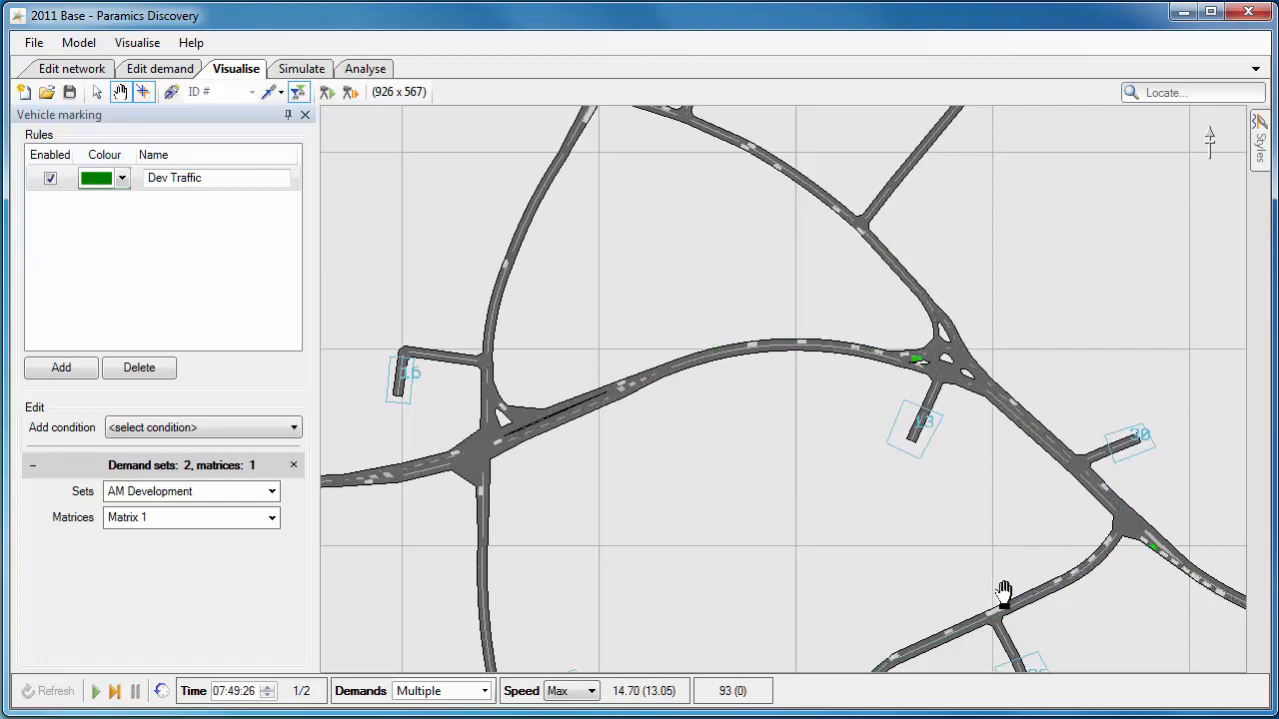
- Pan the network view to another junction to see the green-marked vehicles
drag(1004, 588, 724, 595)
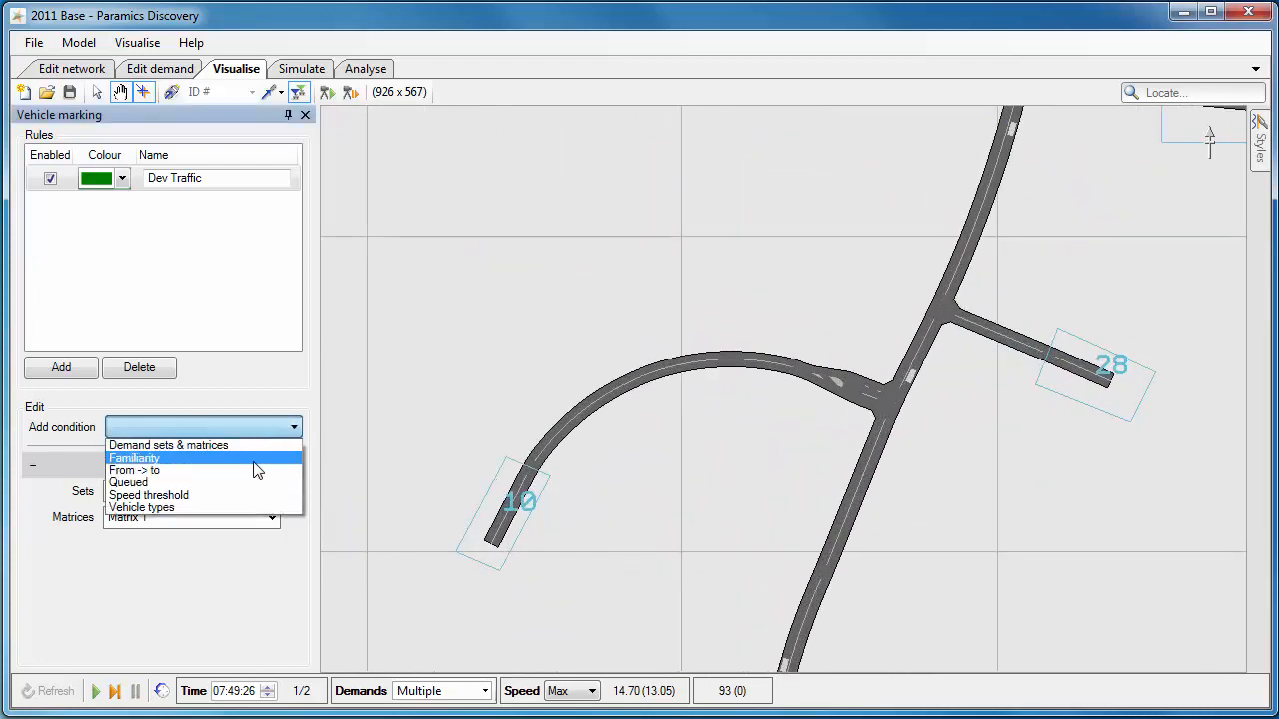
- Require familiar drivers for Dev Traffic, check a green vehicle's details, and add a new rule
click(135, 458)
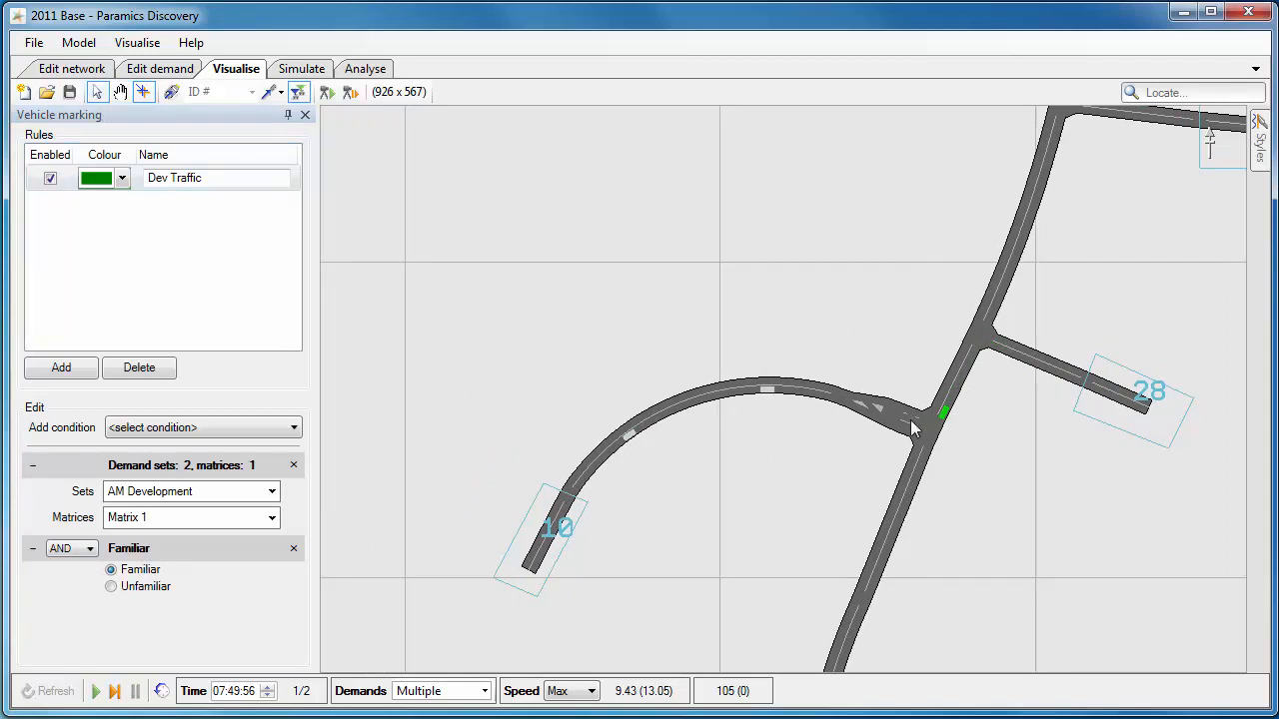
click(942, 412)
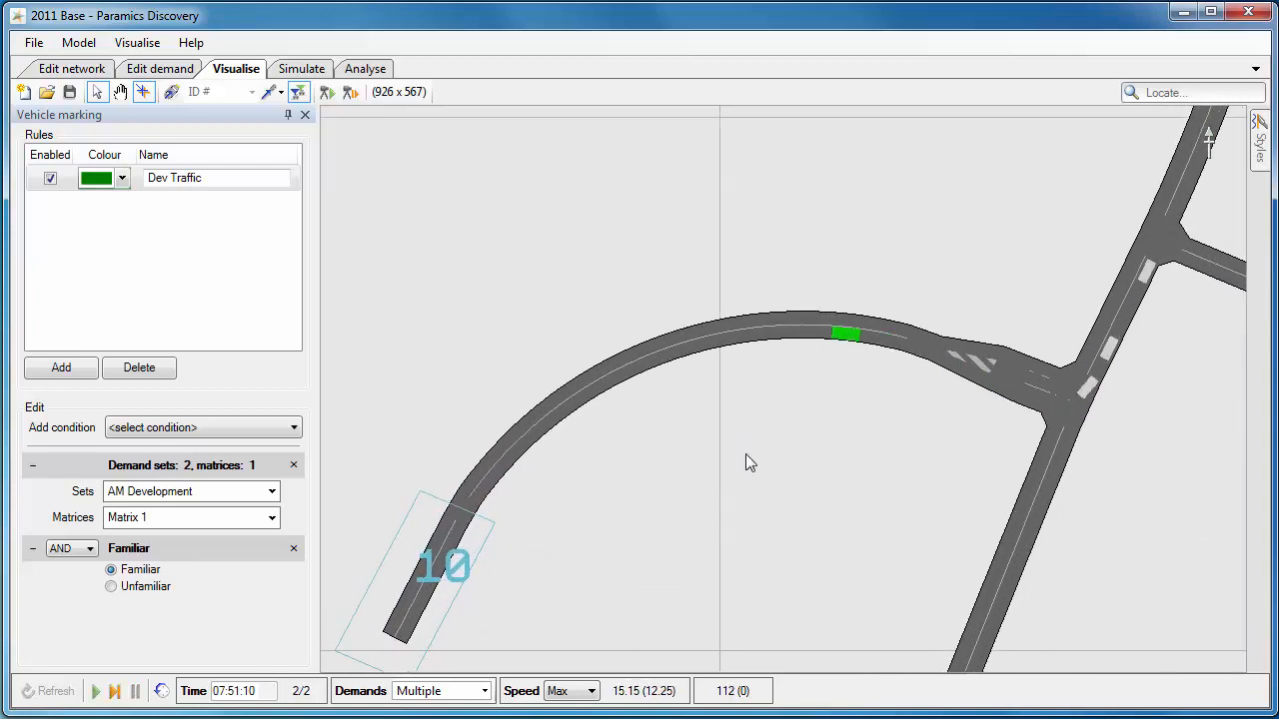
click(844, 333)
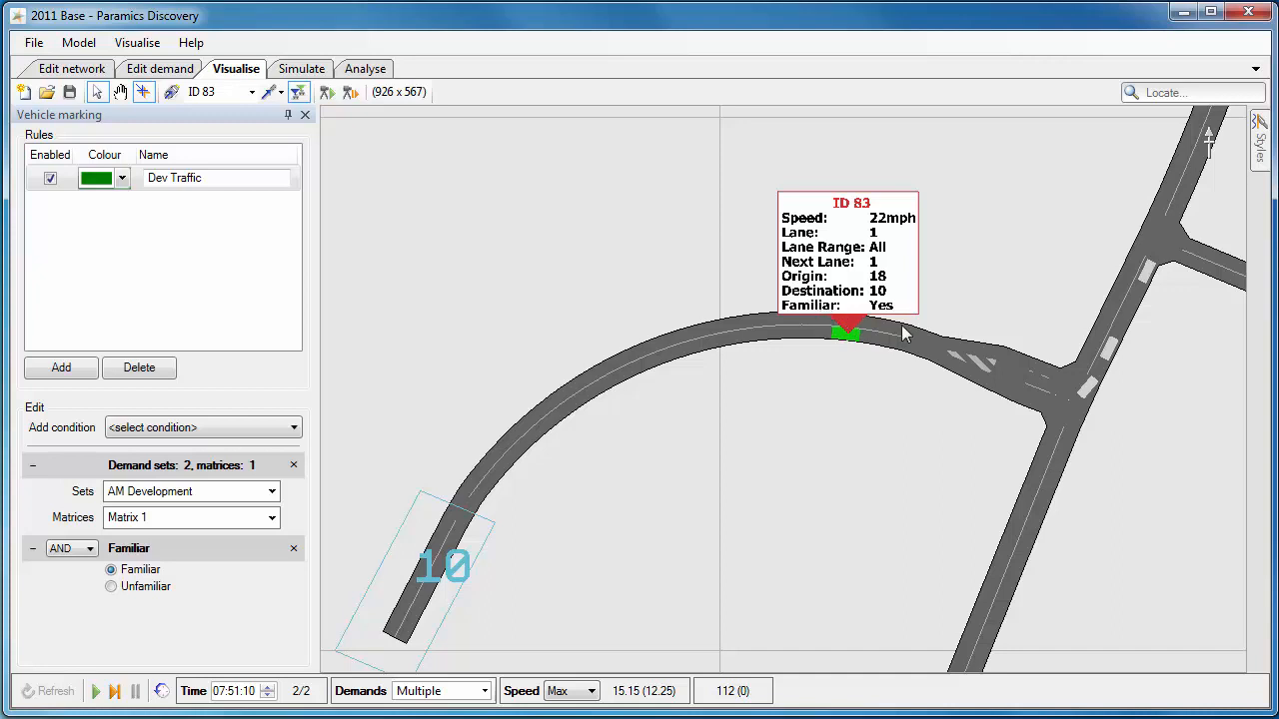
mouse_move(858, 374)
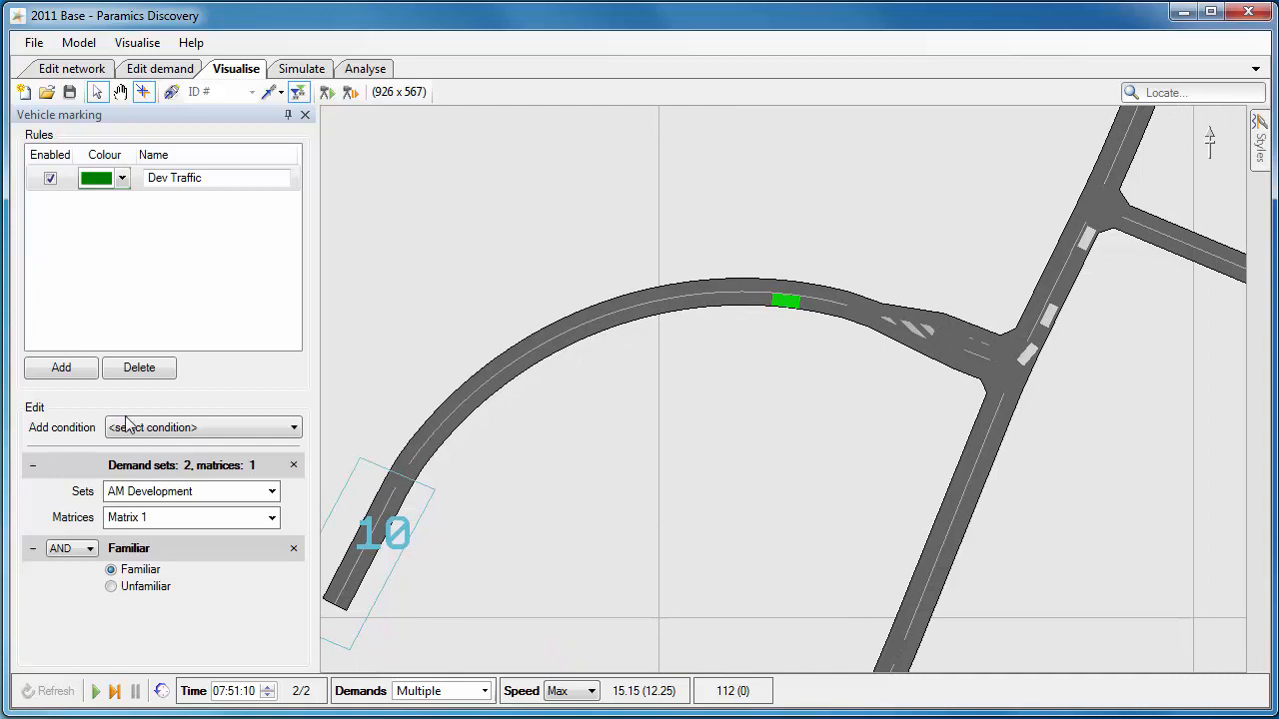
click(60, 368)
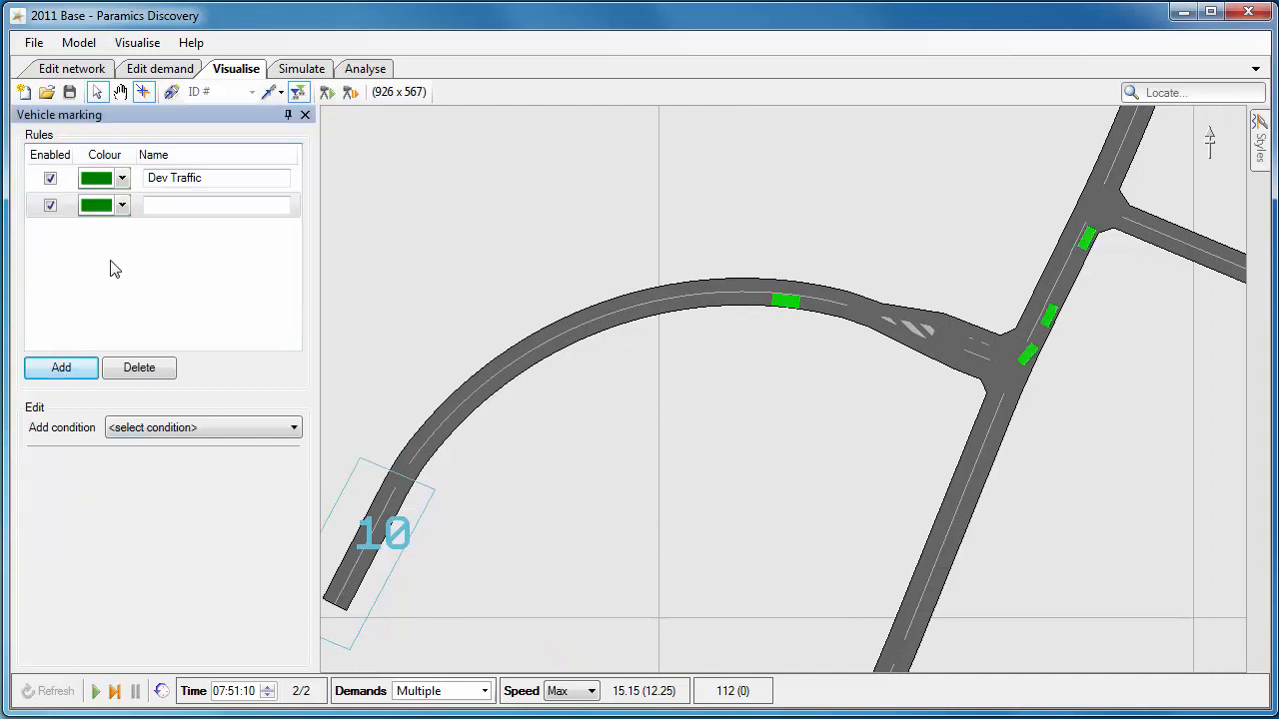
- Make the new rule red for trips from link 27:28 to zone 5, and disable Dev Traffic
click(121, 204)
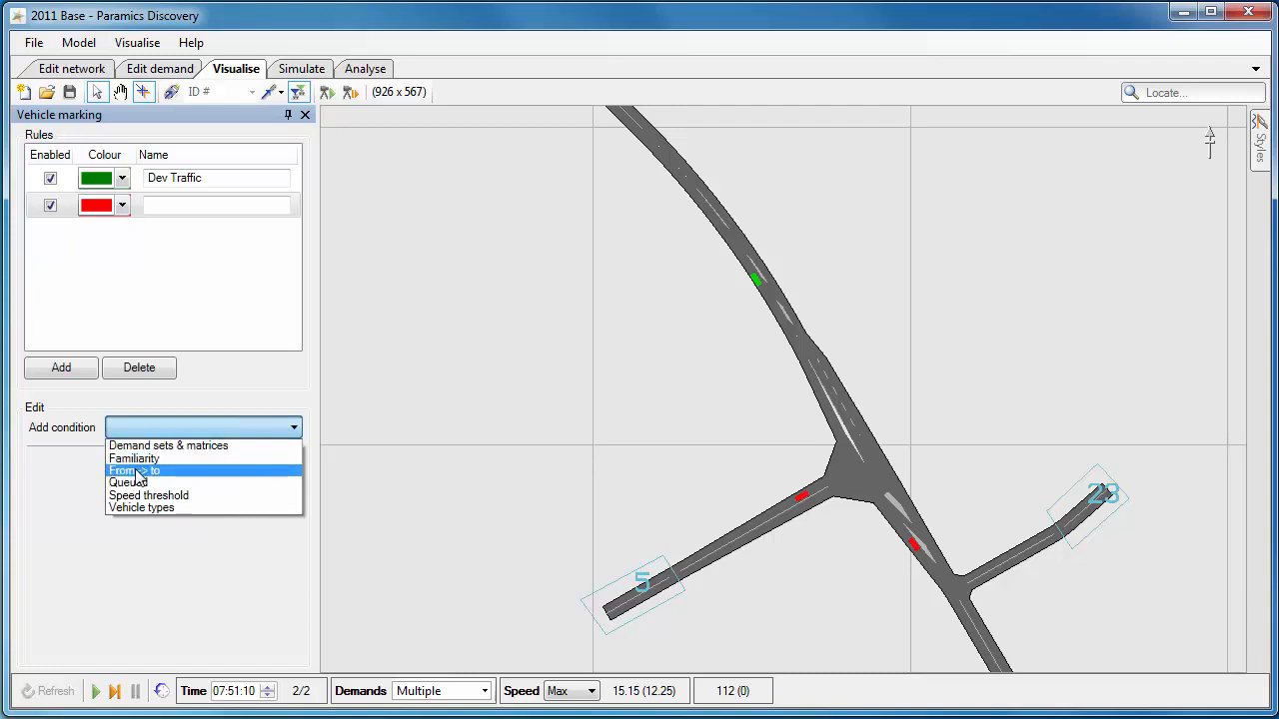
click(135, 471)
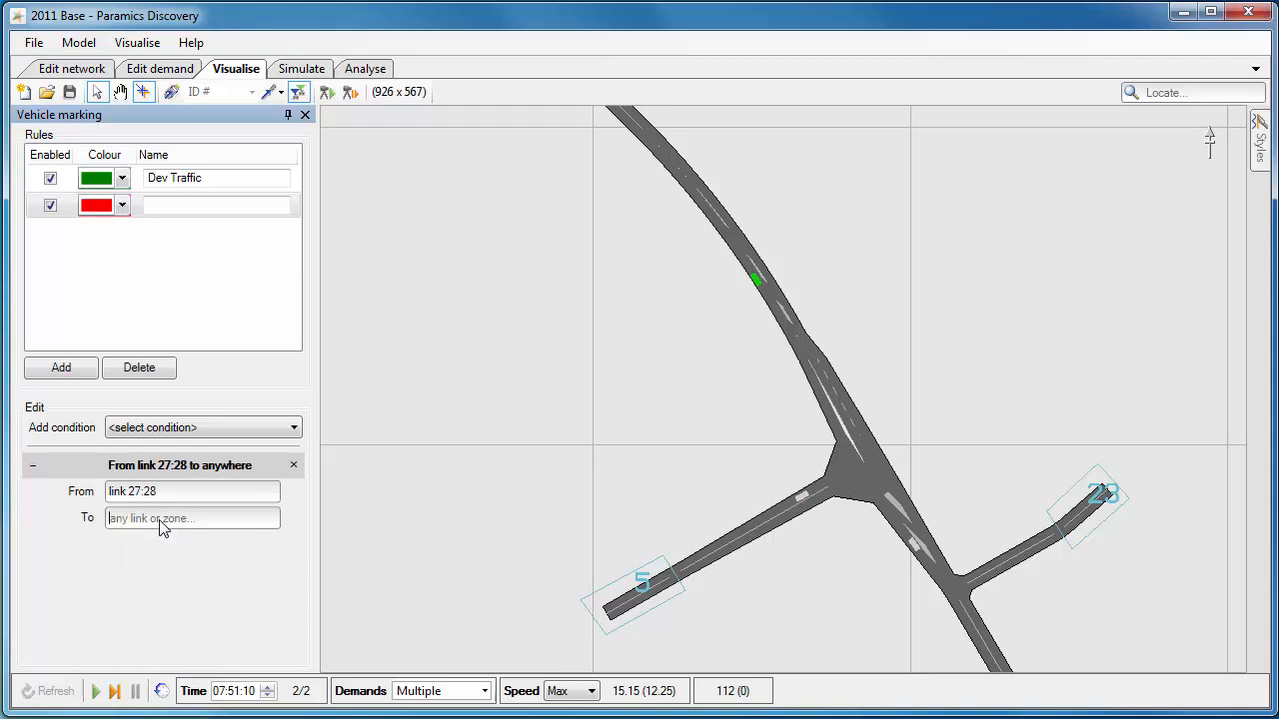
text(zone)
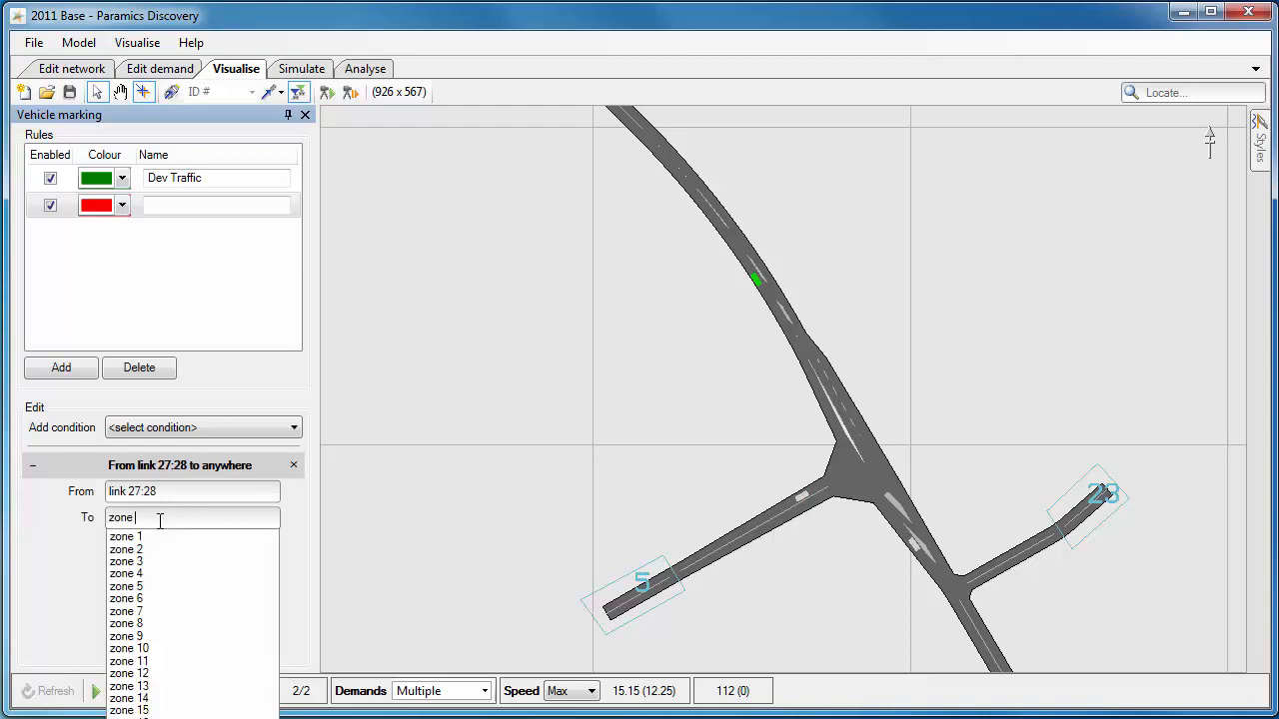
click(126, 586)
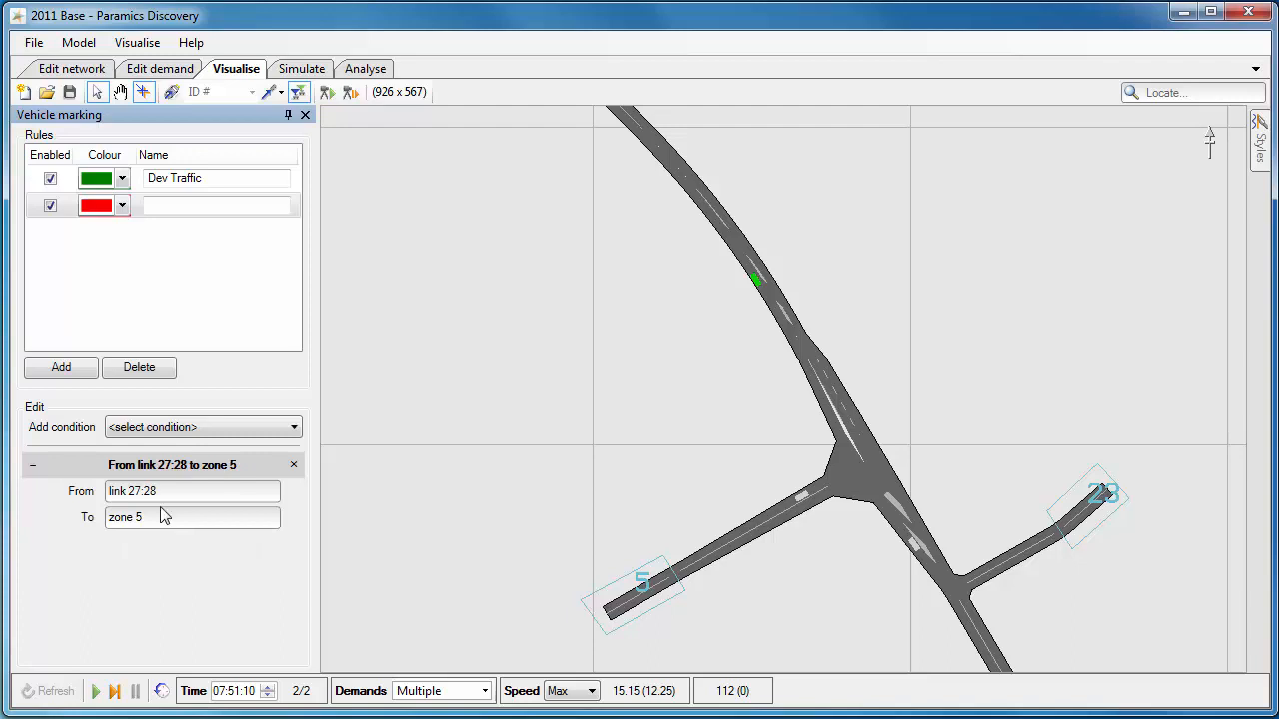
click(49, 177)
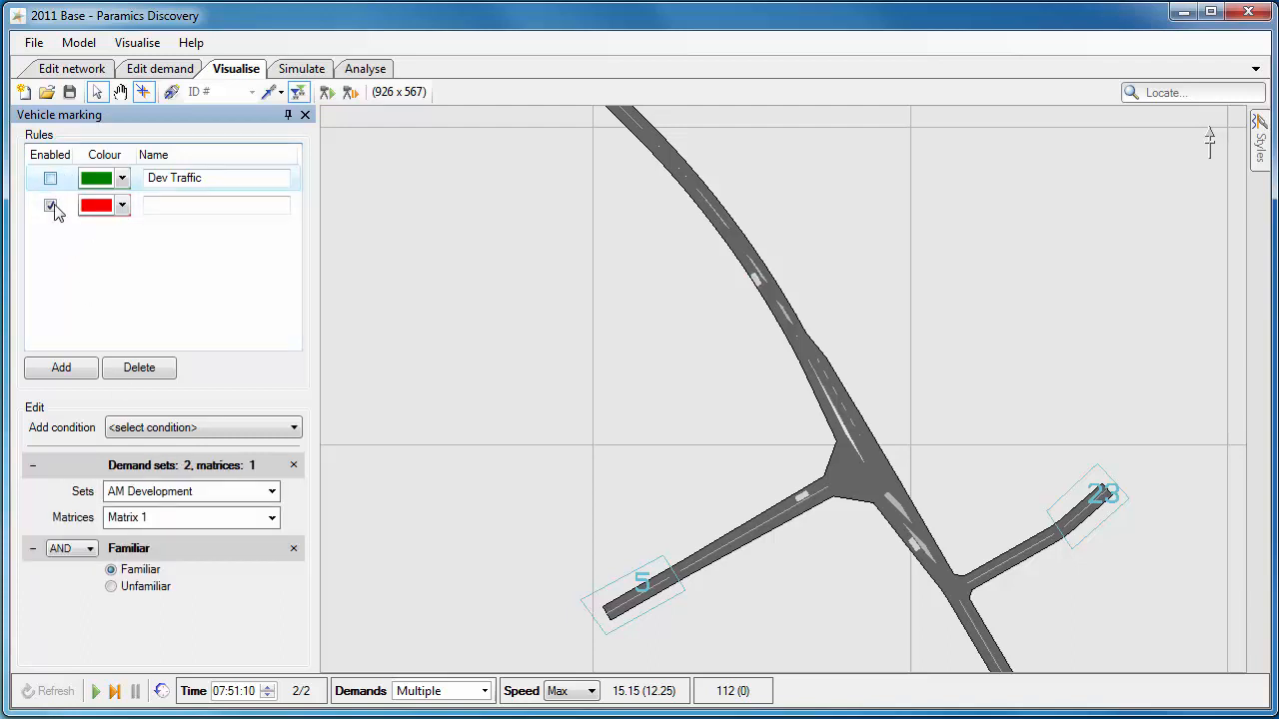
- Run the simulation to show red vehicles heading to zone 5, pause, and pan
click(50, 206)
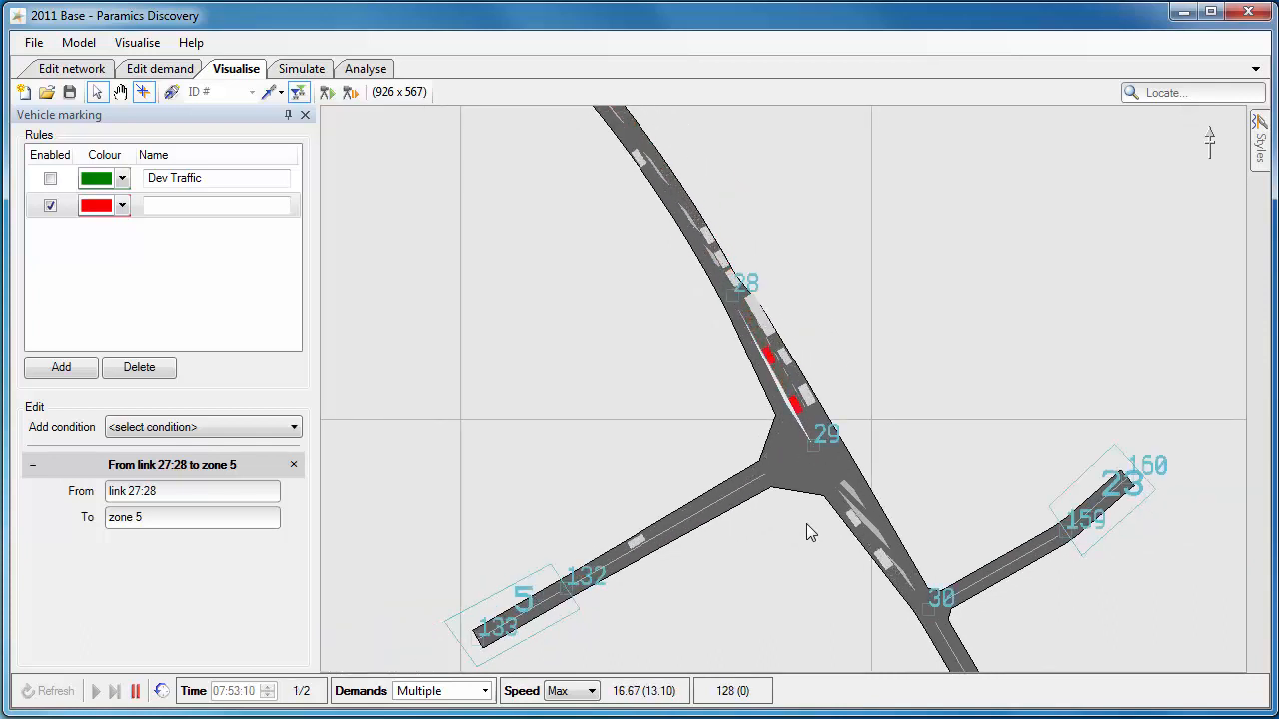
click(114, 691)
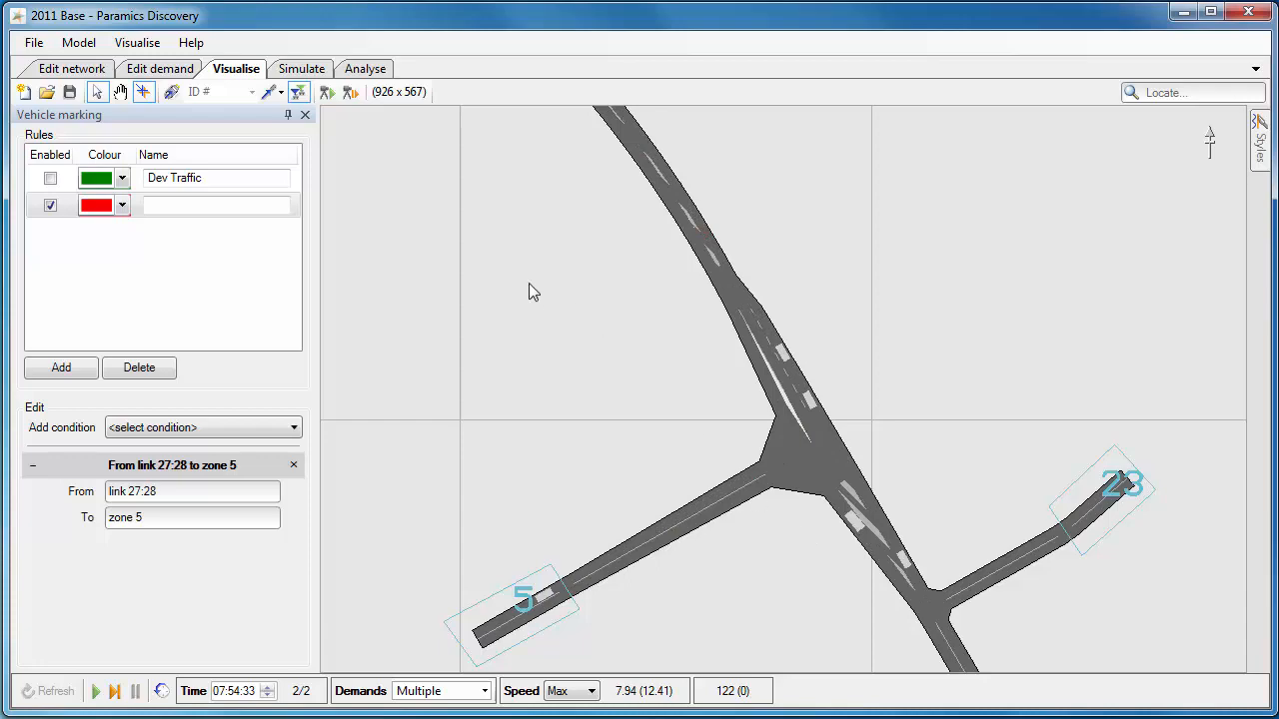
drag(532, 291, 719, 367)
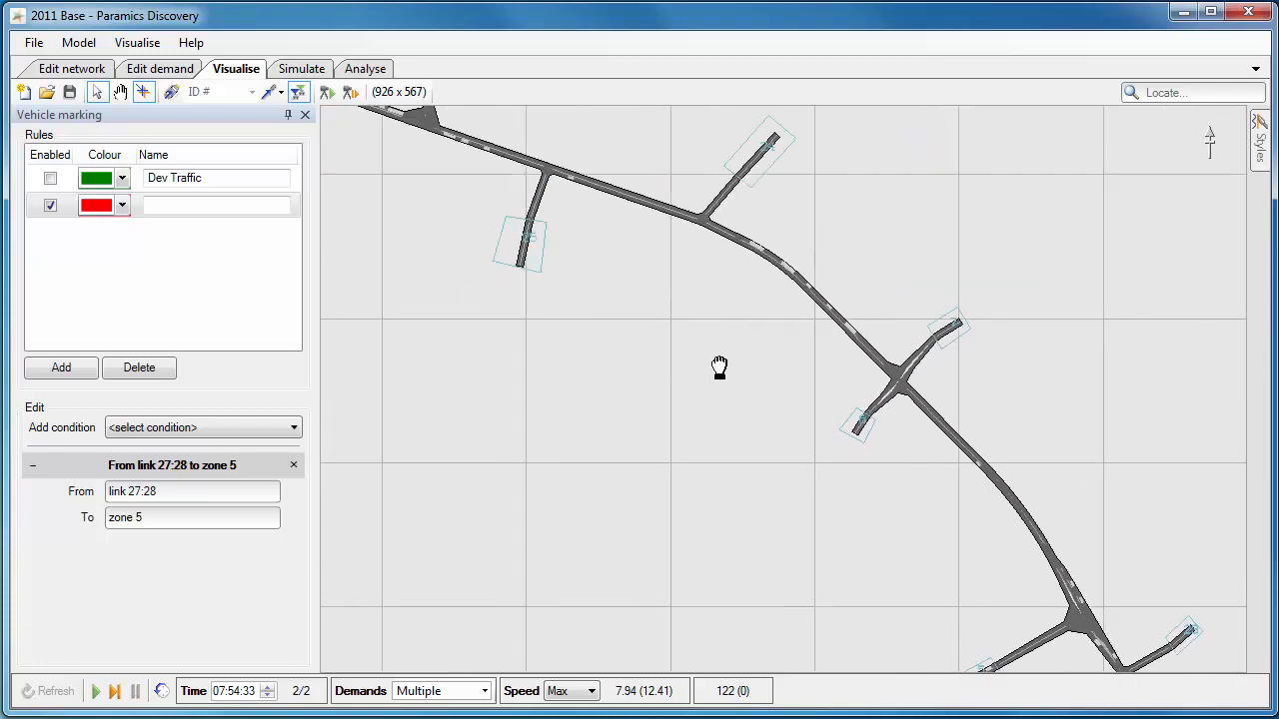
- Add a blue rule marking queued vehicles OR those under 15 mph
click(61, 367)
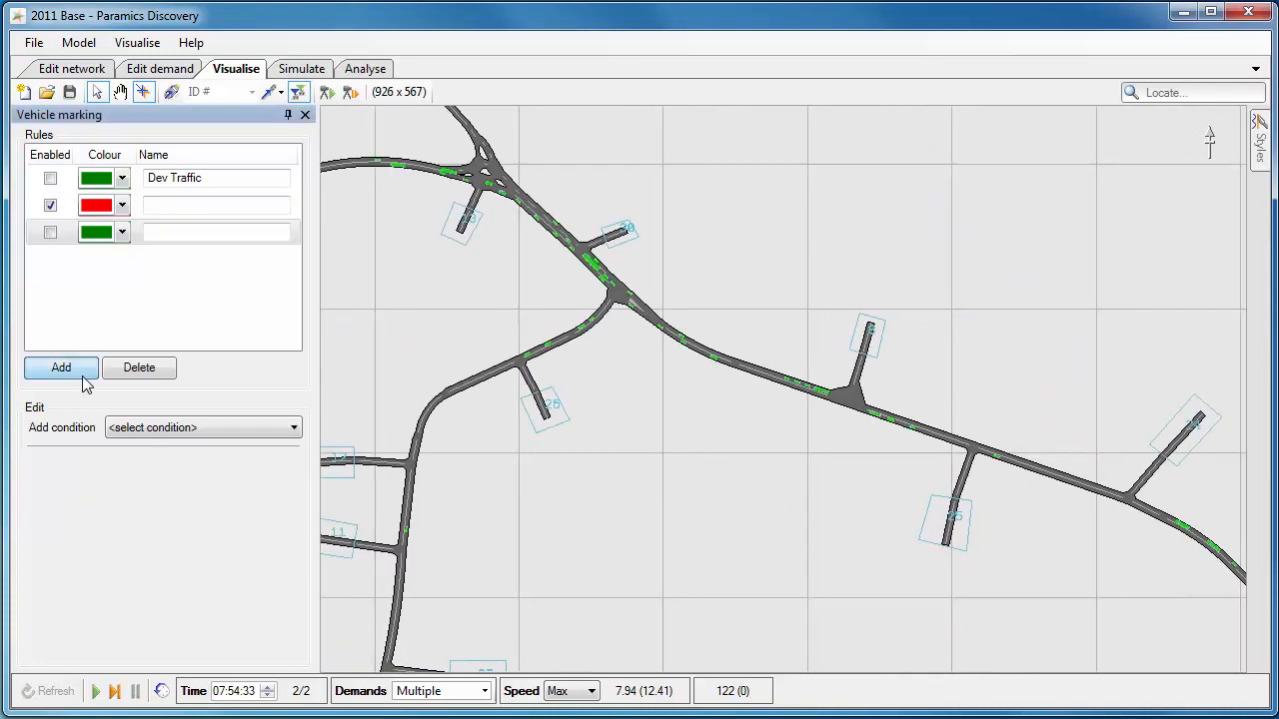
click(120, 232)
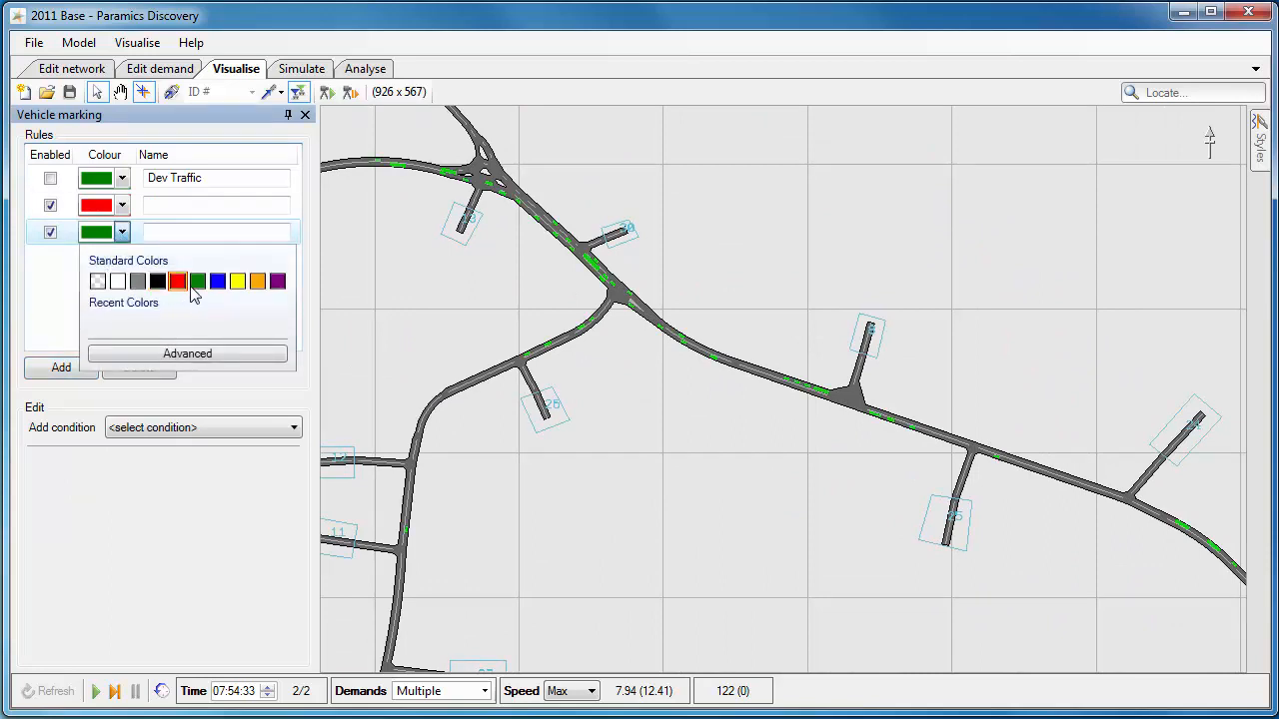
click(216, 281)
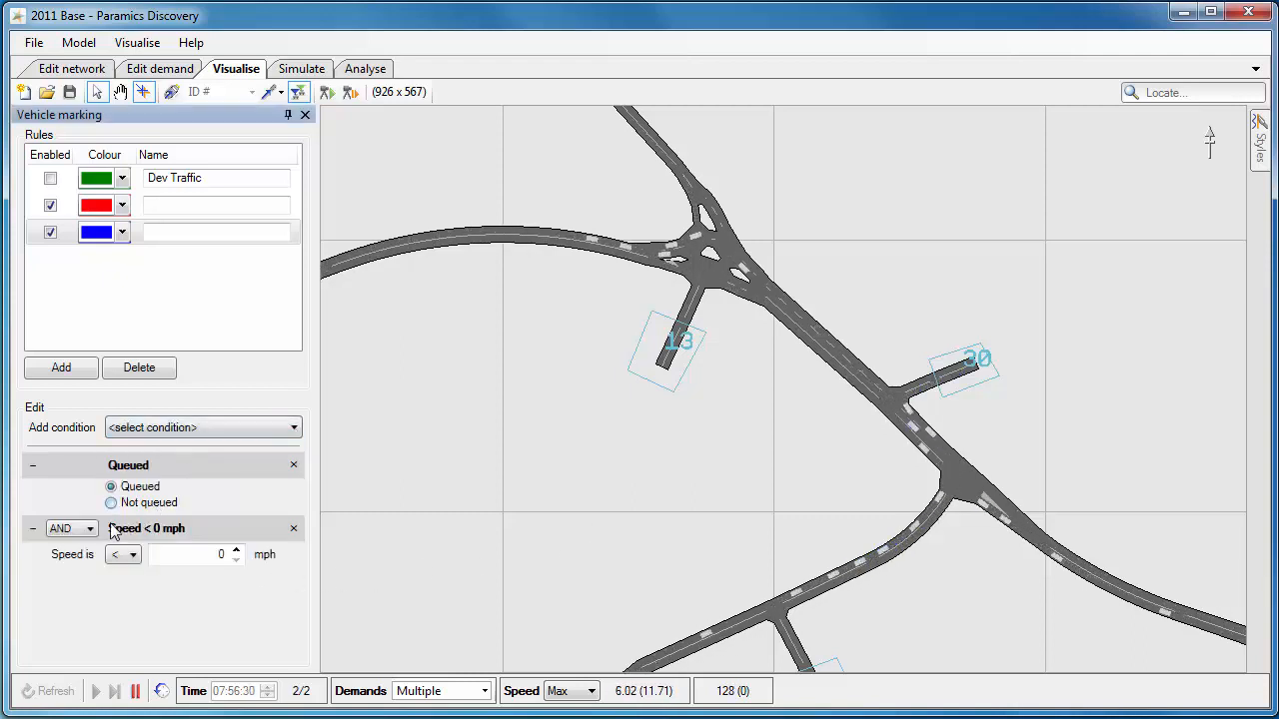
click(69, 528)
text(15)
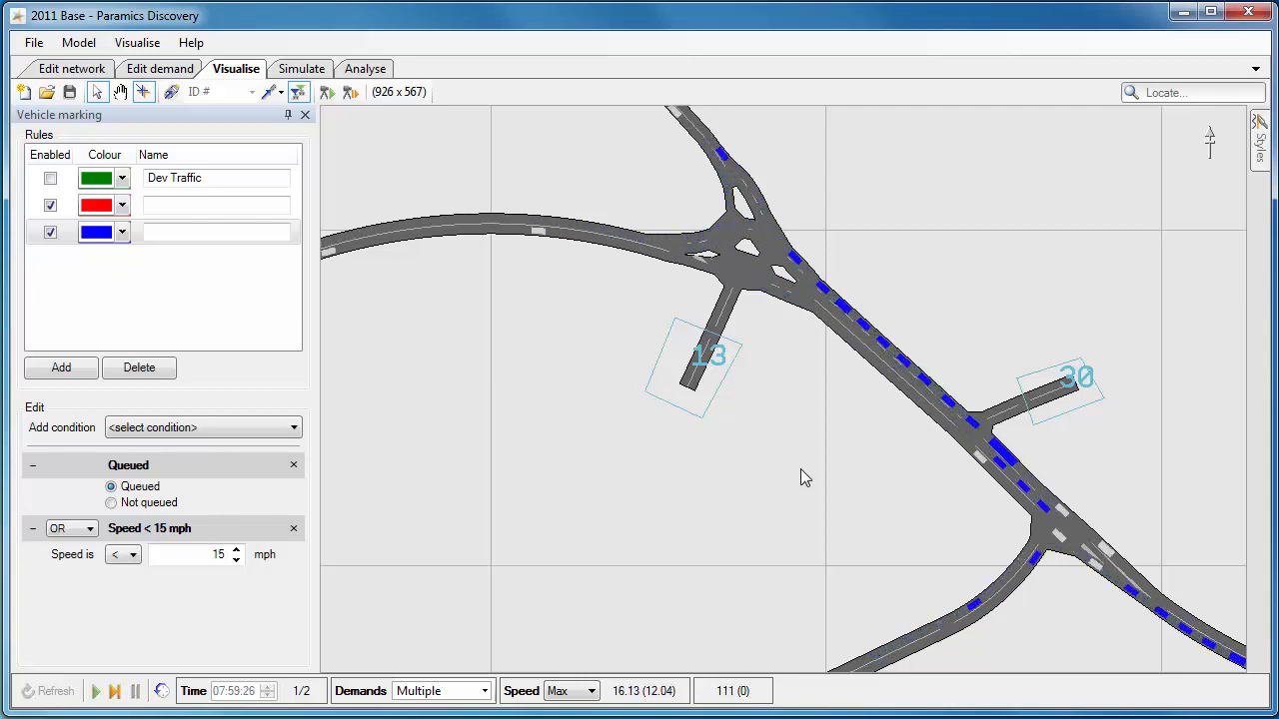
- Add a Vehicle types condition for types 3 and 4, then view a blue goods vehicle's details
click(204, 428)
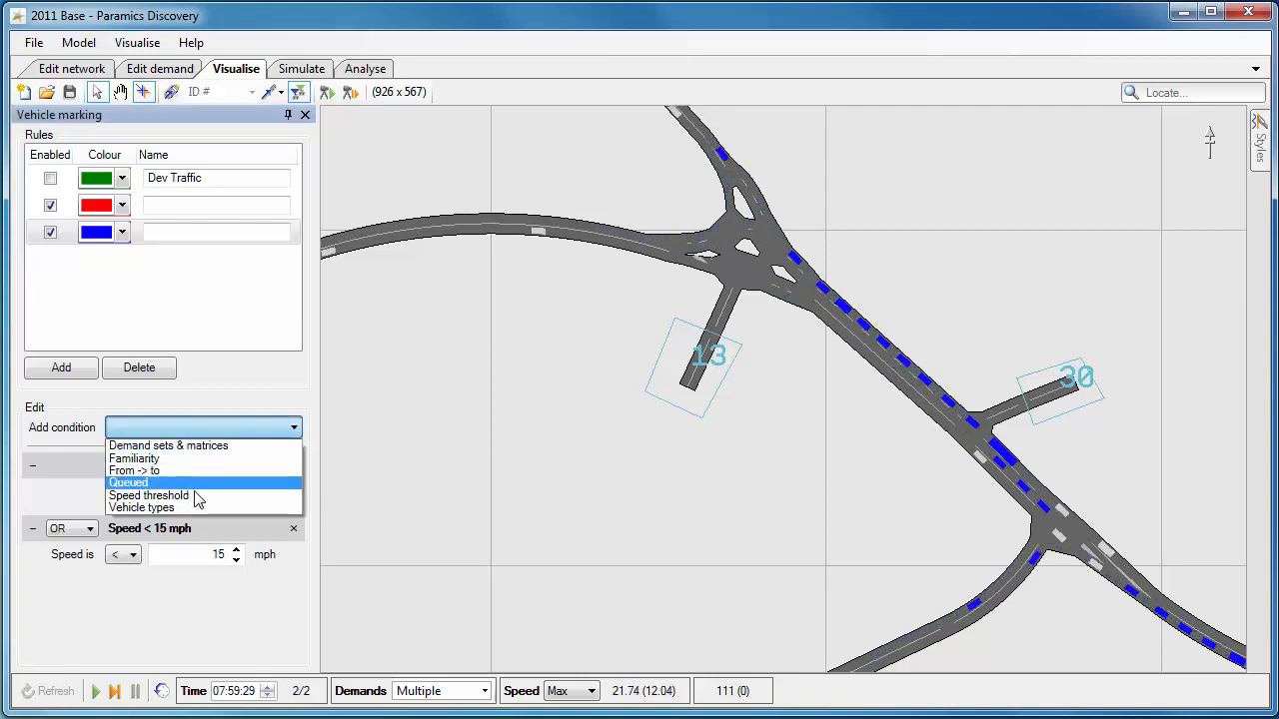
click(127, 483)
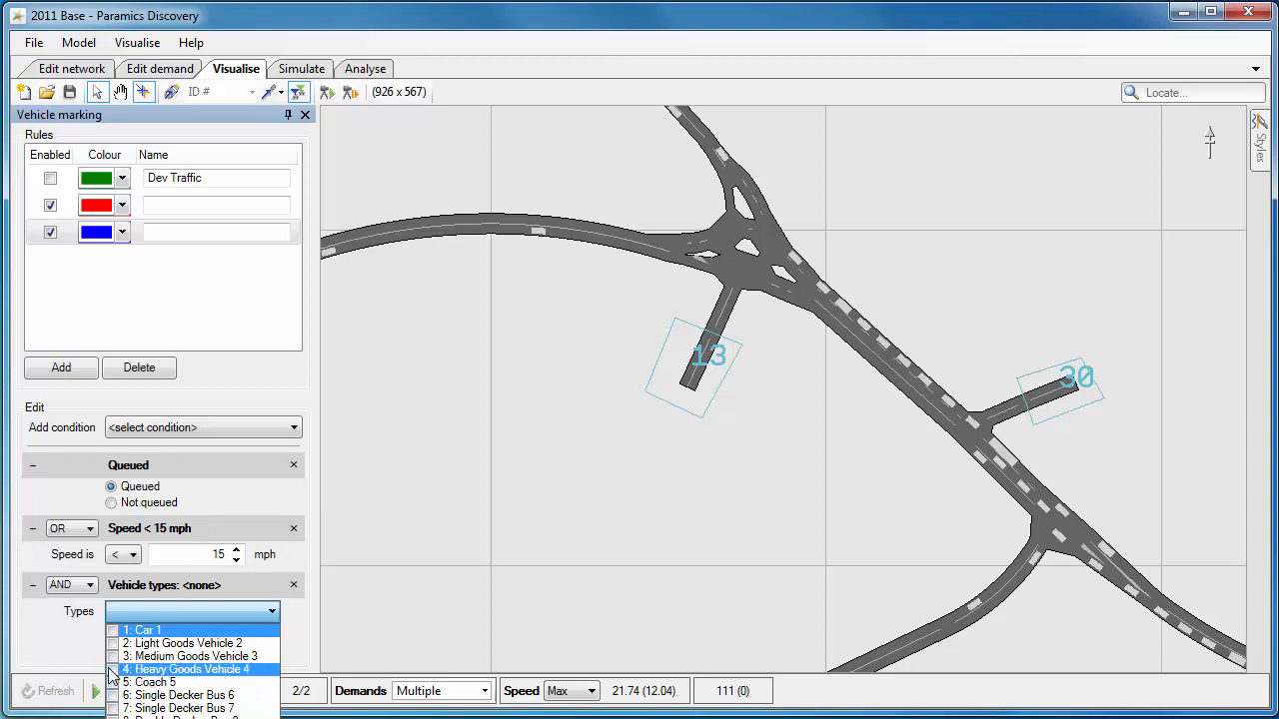
click(112, 656)
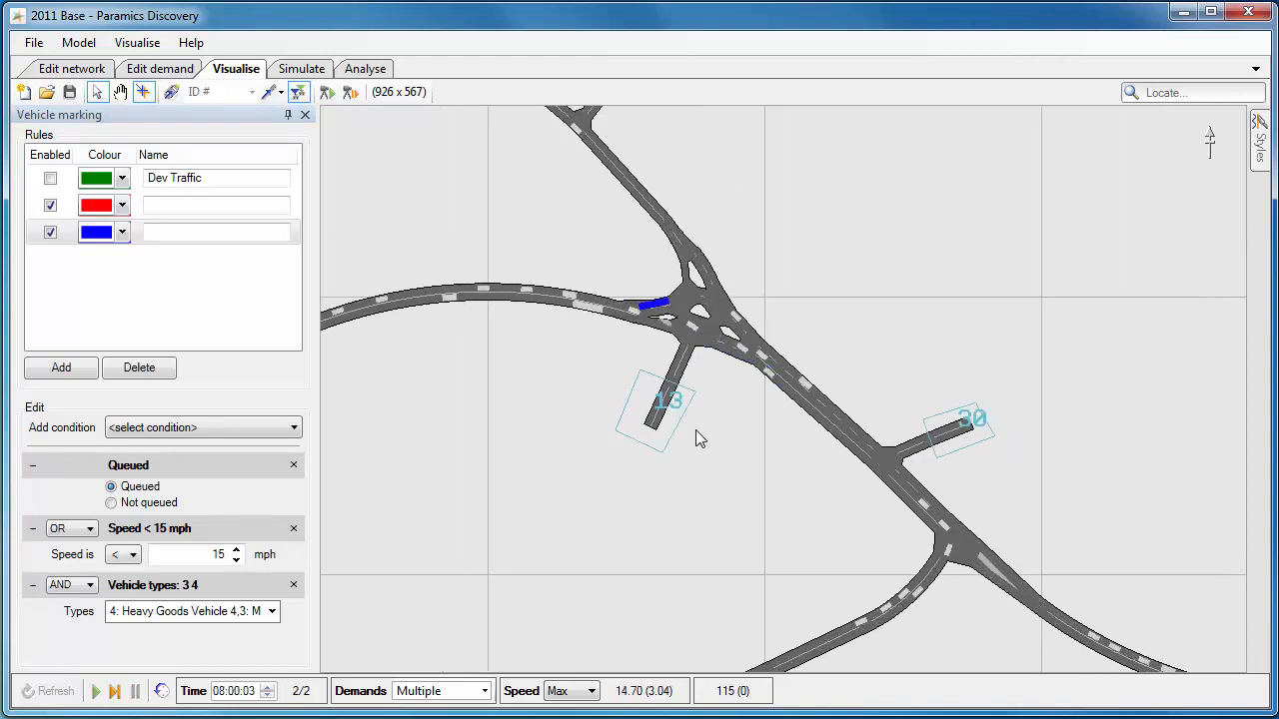
click(654, 306)
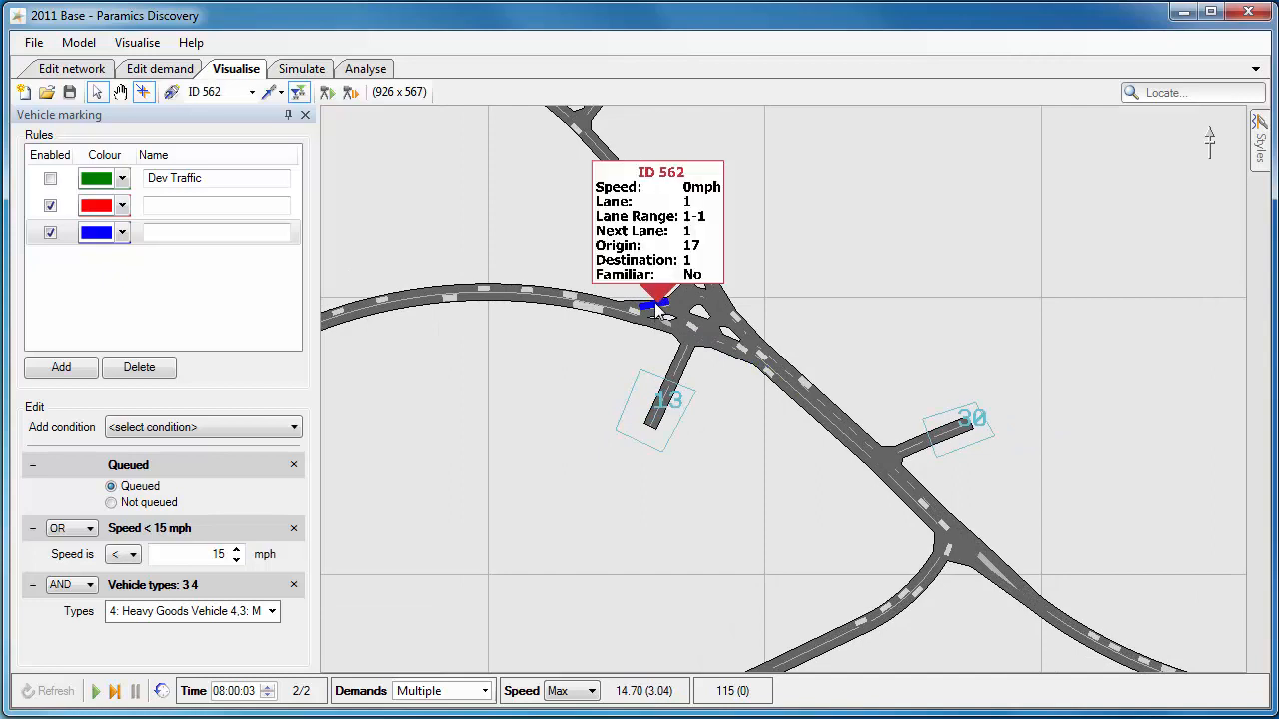